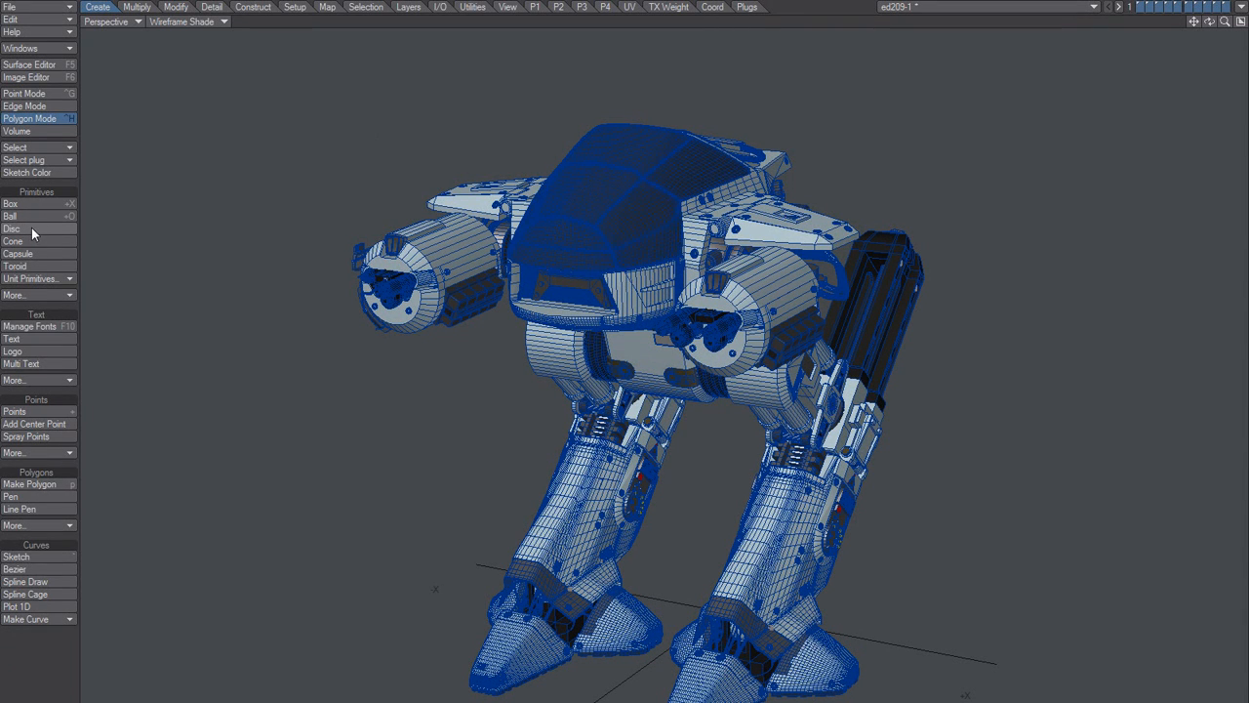
Step: Launch the Select Surface plugin from the Select plug dropdown to list the robot's surfaces
click(37, 159)
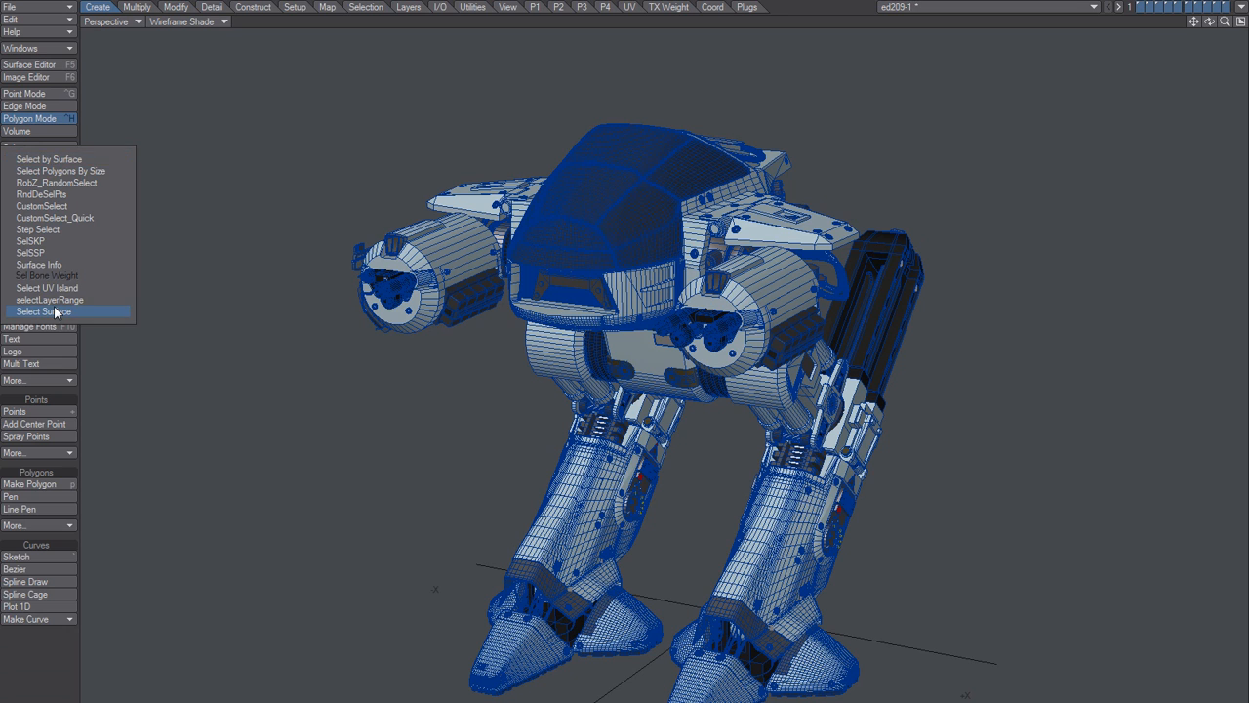
click(43, 311)
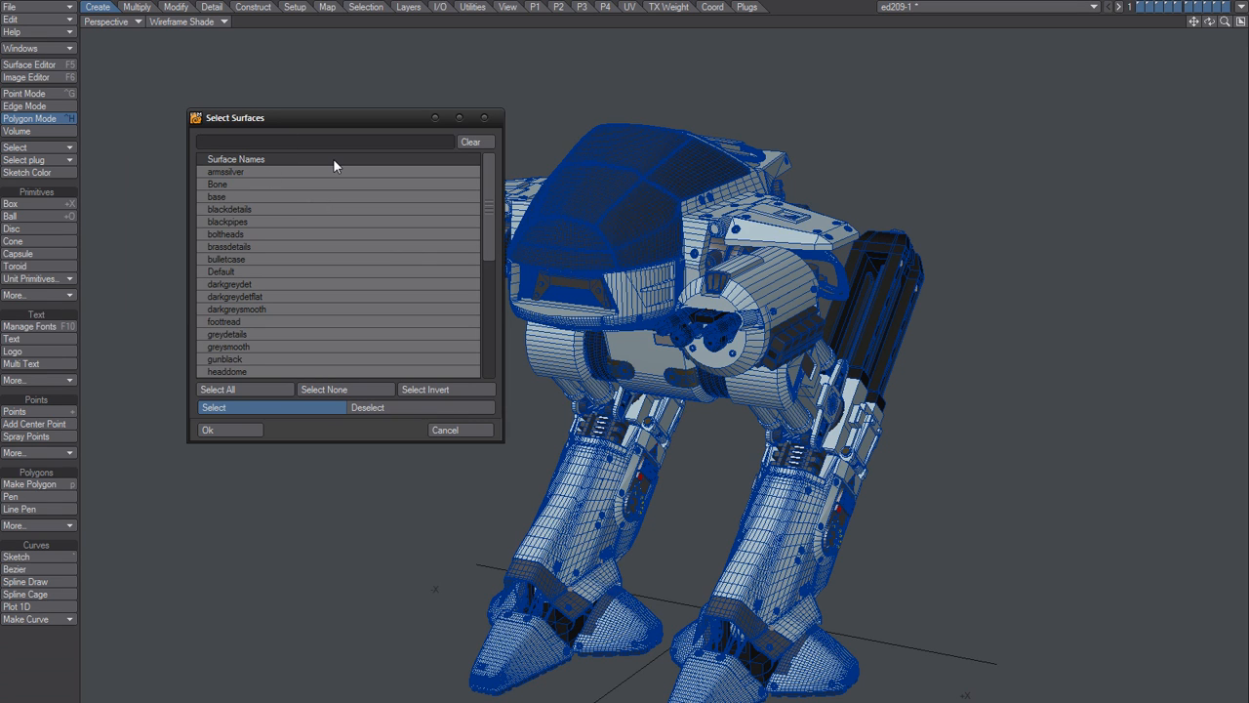
Step: Filter the Select Surfaces list to names containing 'black'
text(black)
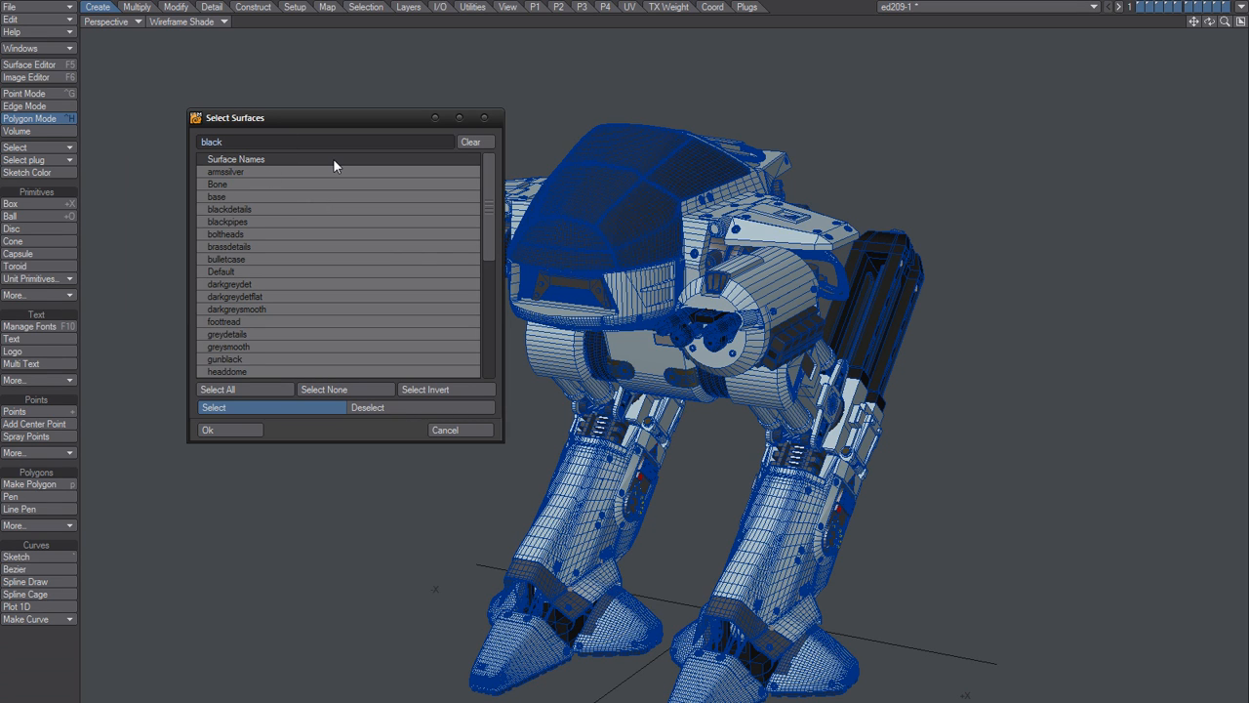
mouse_move(396, 453)
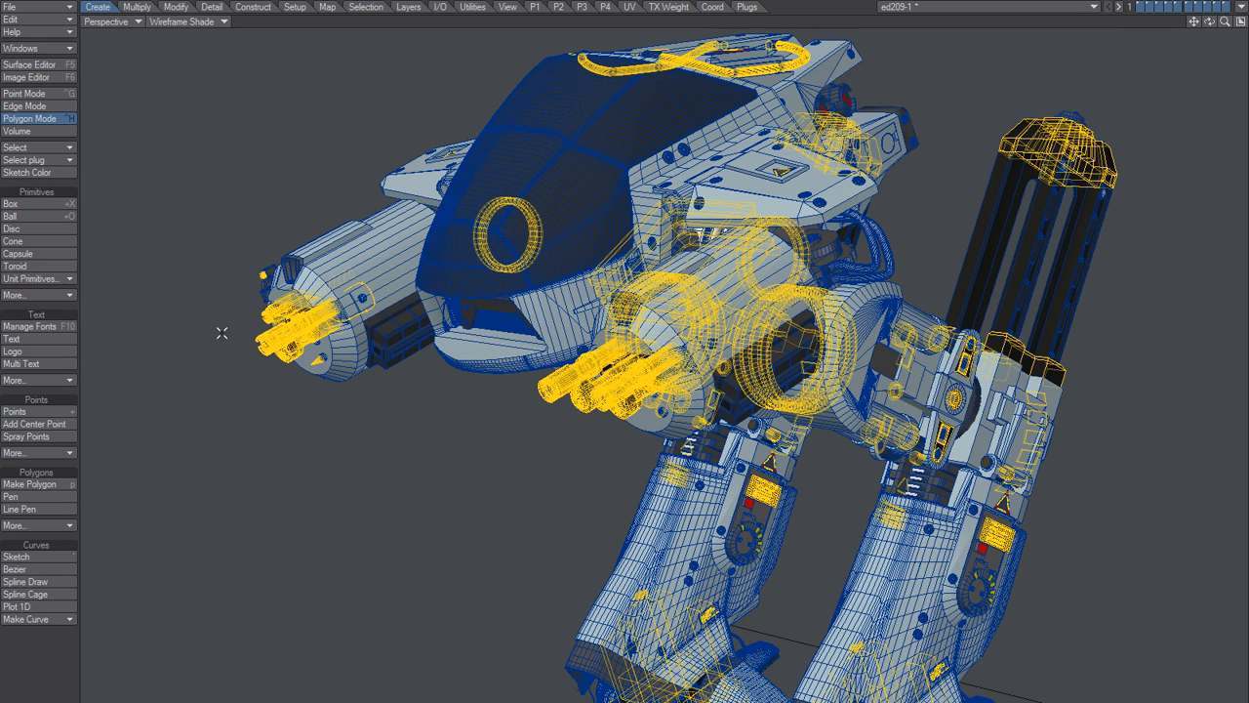
mouse_move(235, 436)
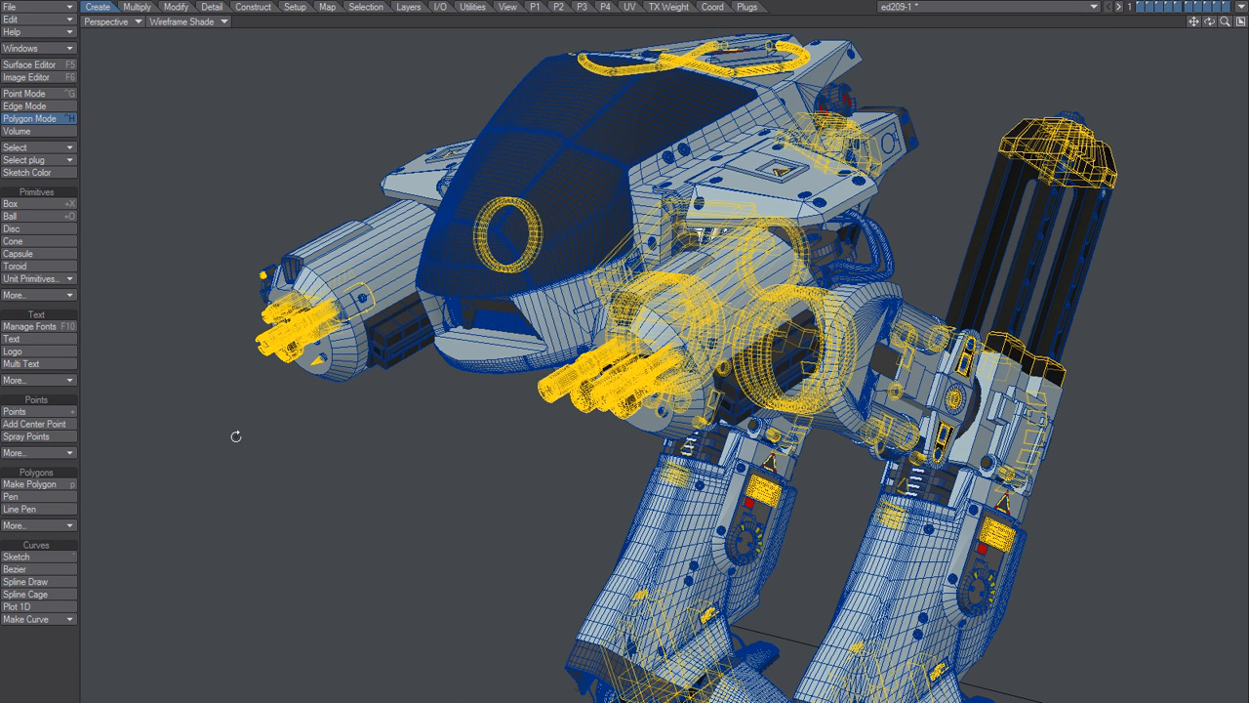
Step: Relaunch Select Surface and filter to blackdetails, blackpipes, gunblack and rubberblack with 'black'
click(32, 148)
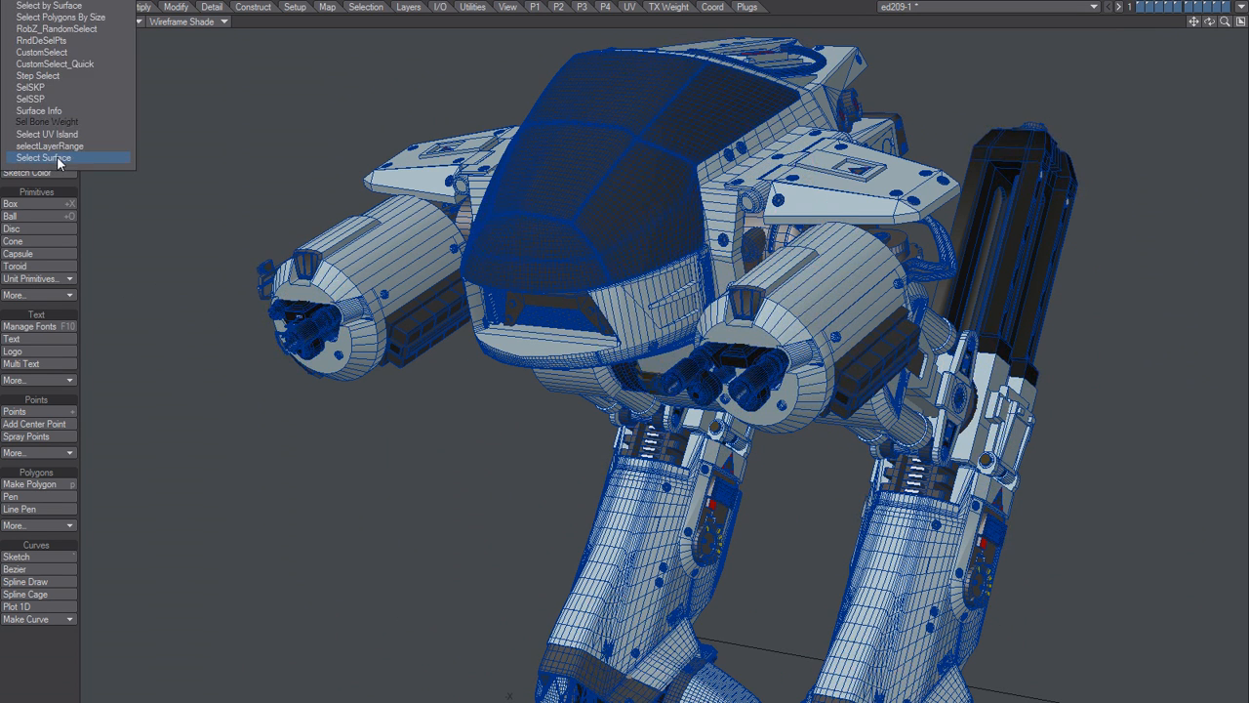
click(44, 157)
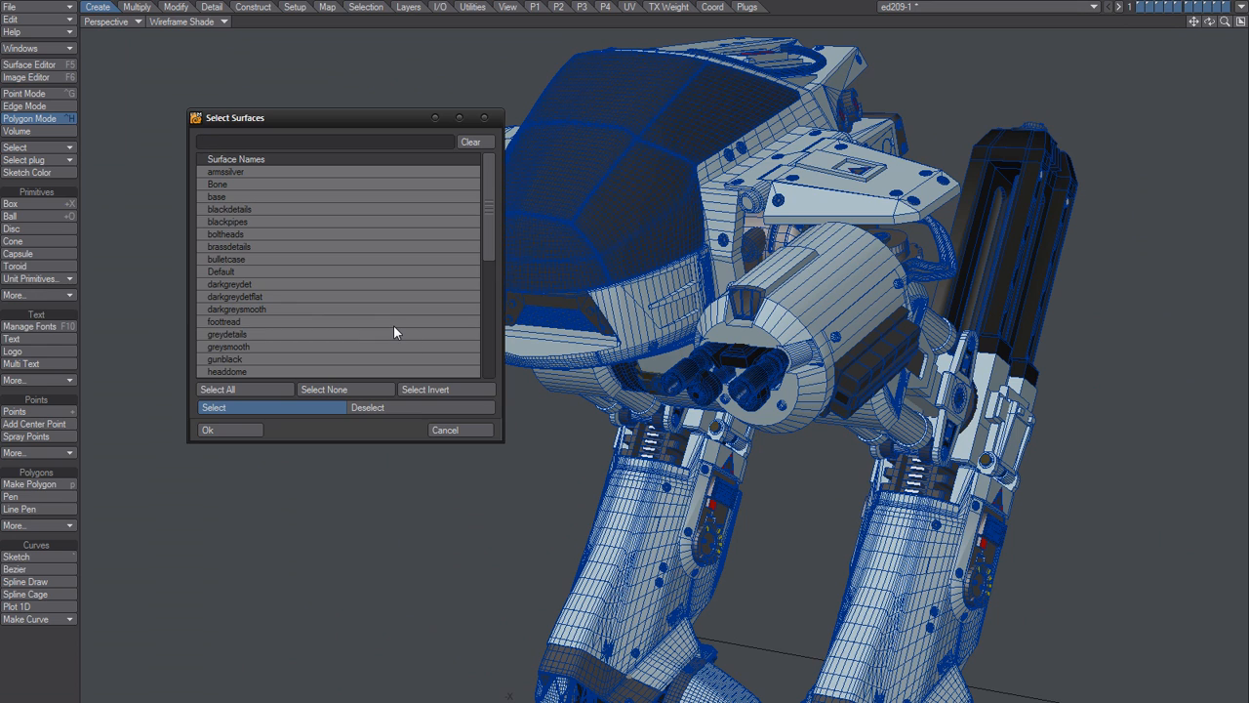
text(b)
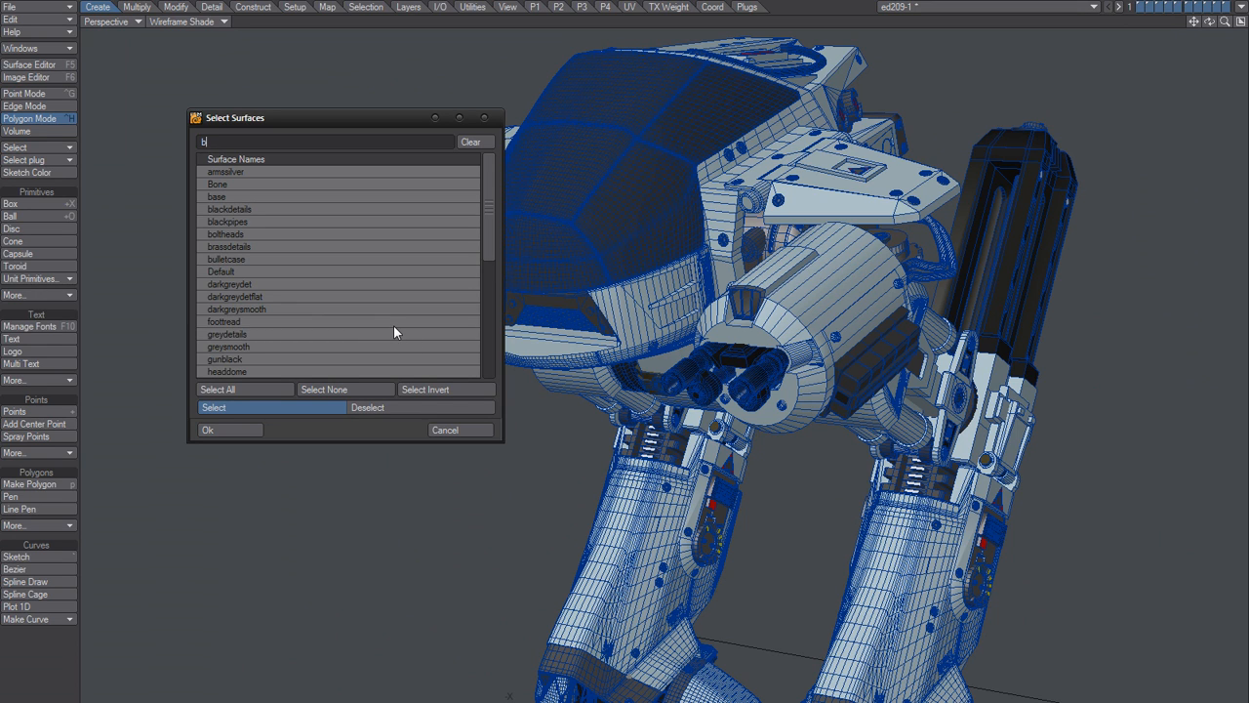
text(lack)
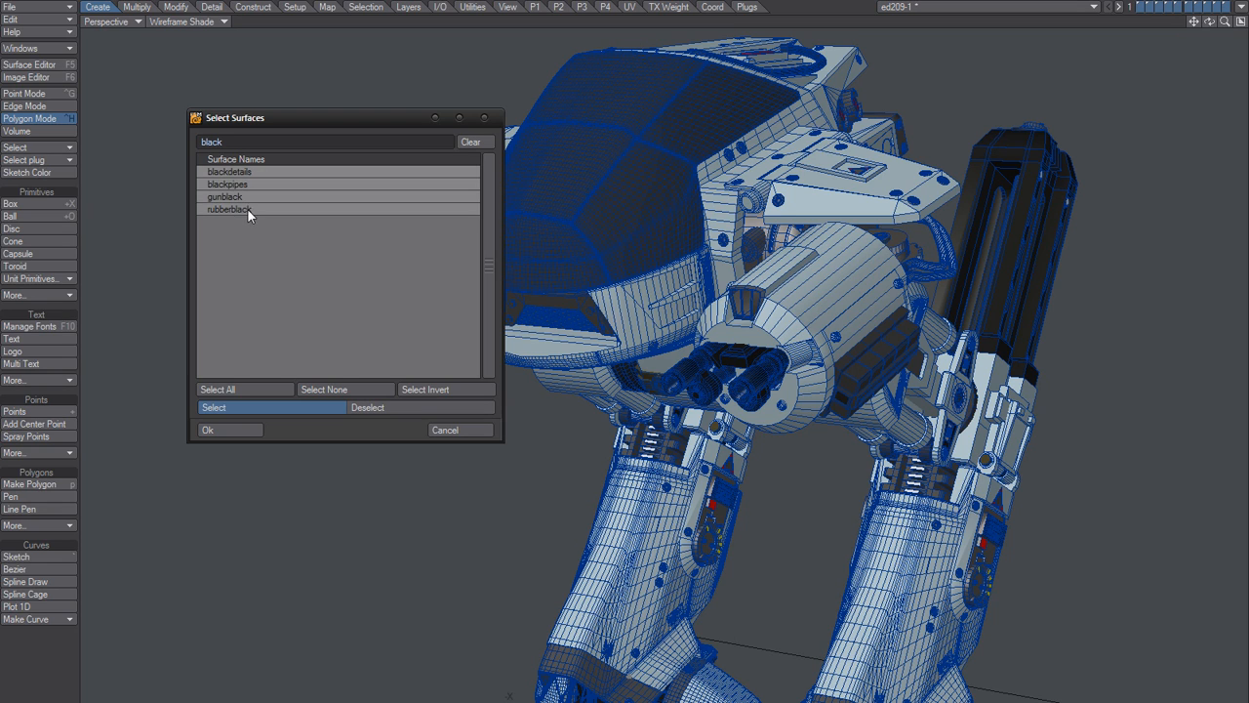
mouse_move(236, 202)
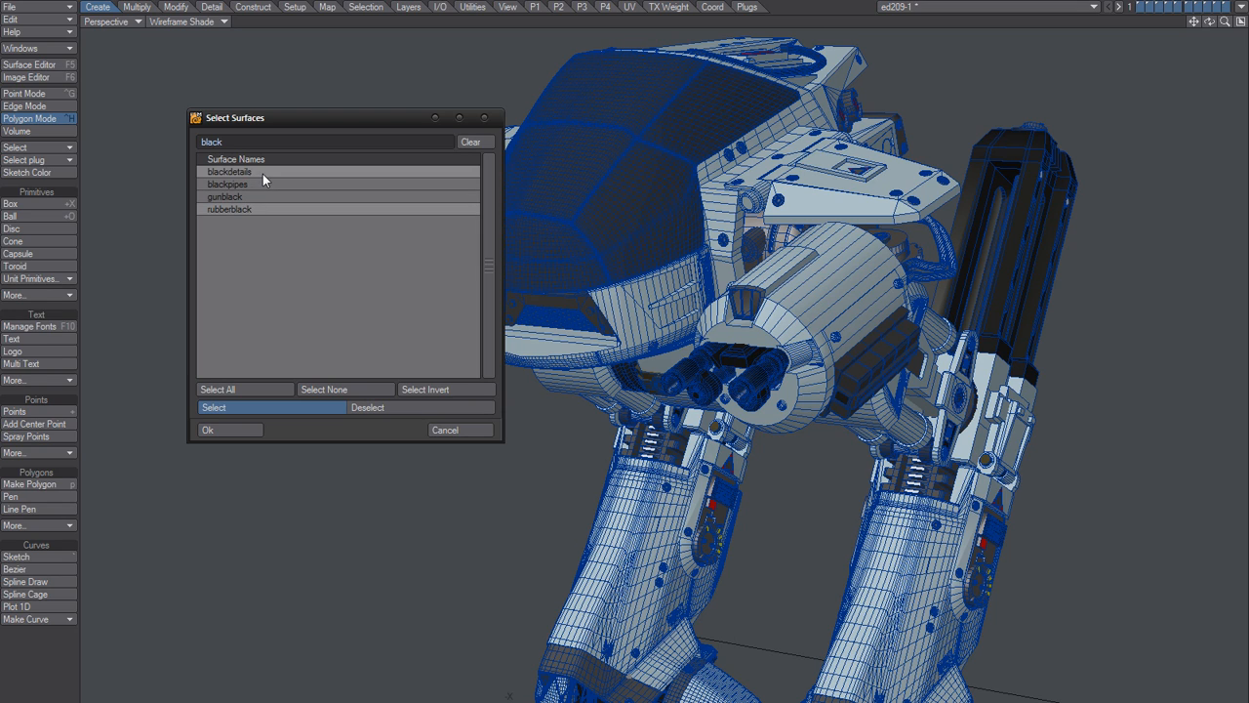
Step: Select all the black surfaces, then refilter the list to 'red' (redlabels, redrockets, redwire)
click(229, 171)
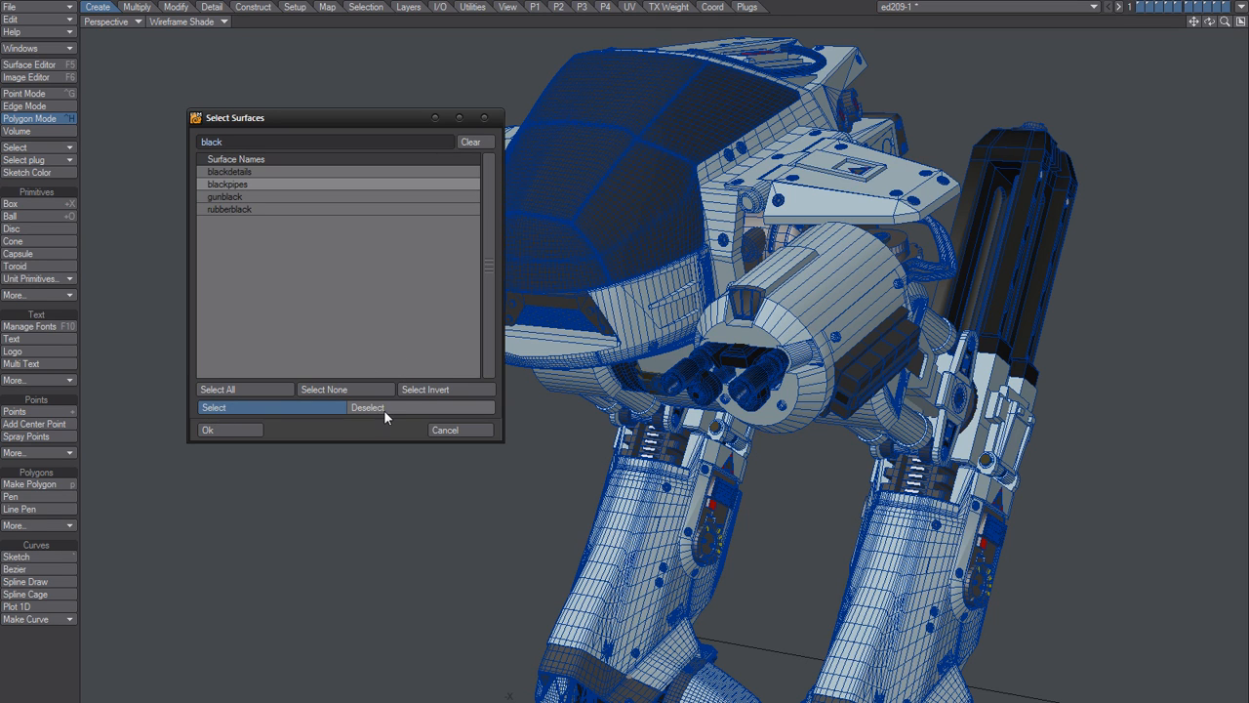
mouse_move(359, 530)
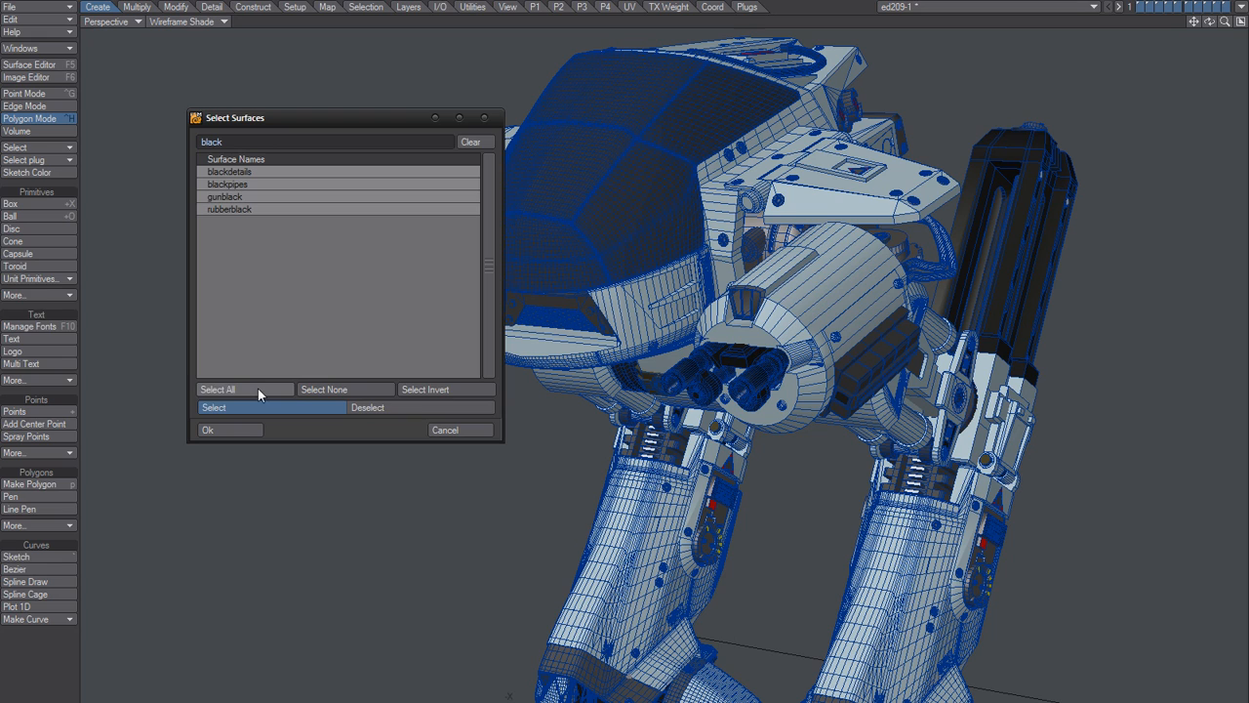
click(473, 142)
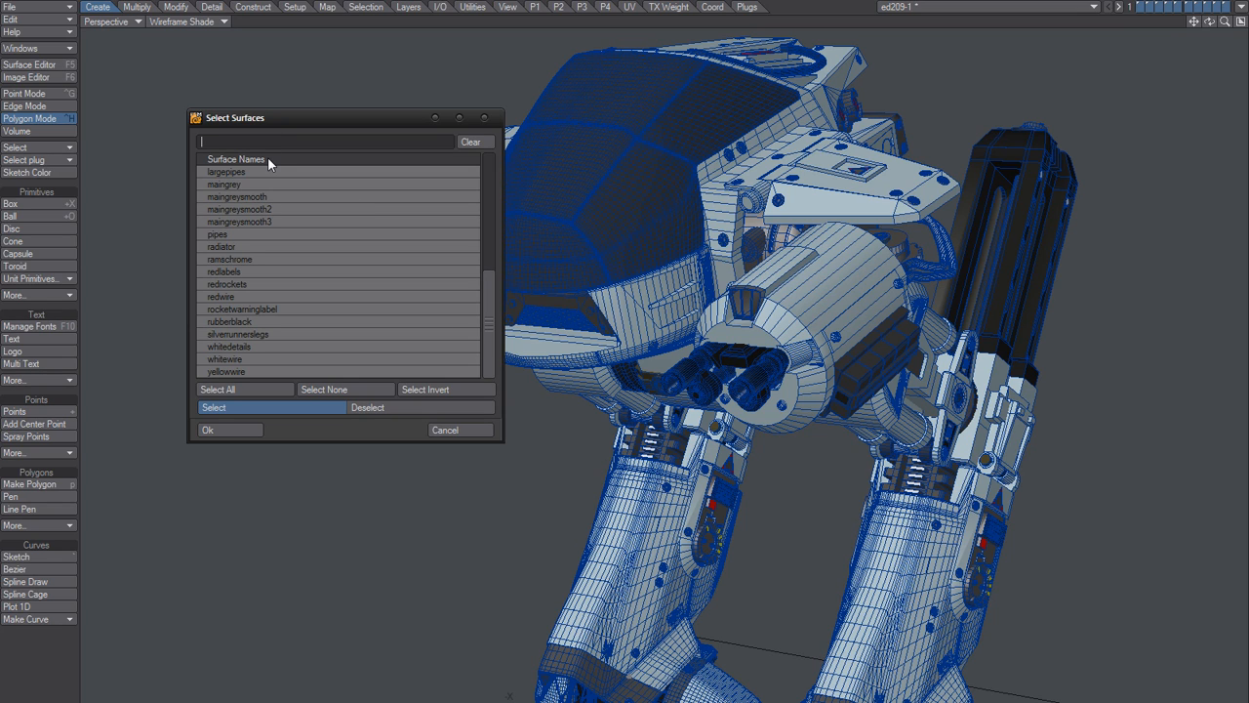
text(red)
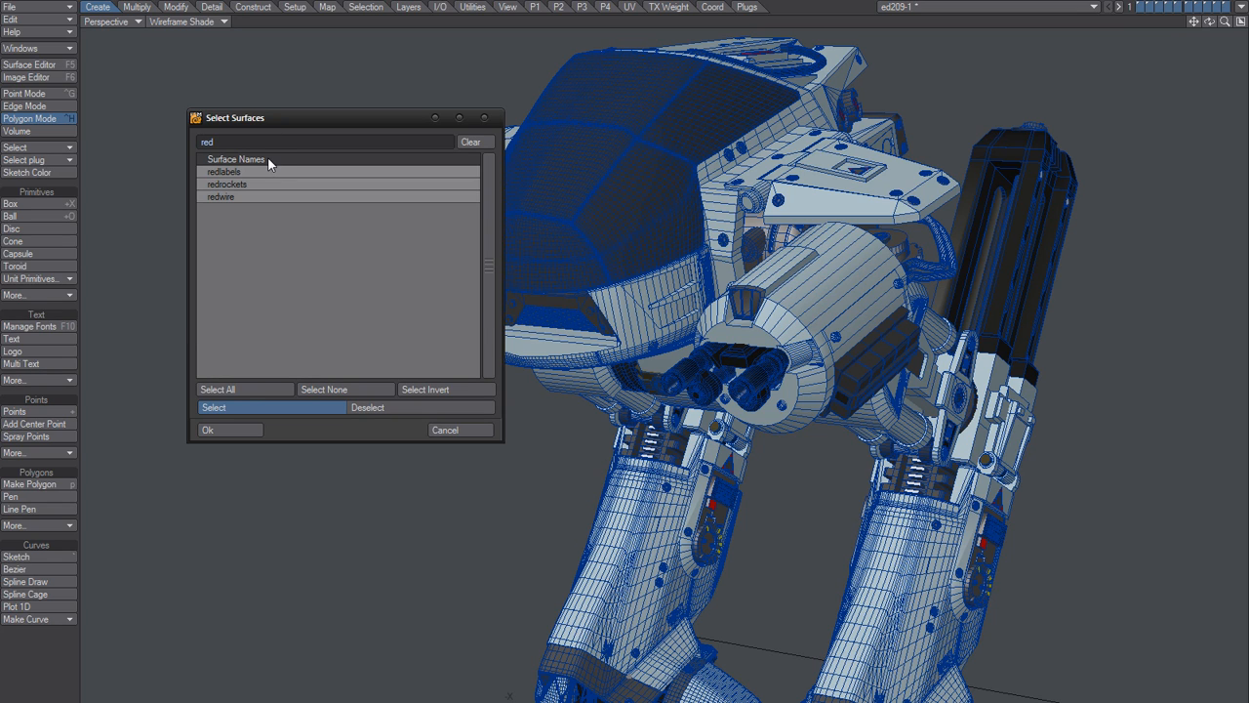